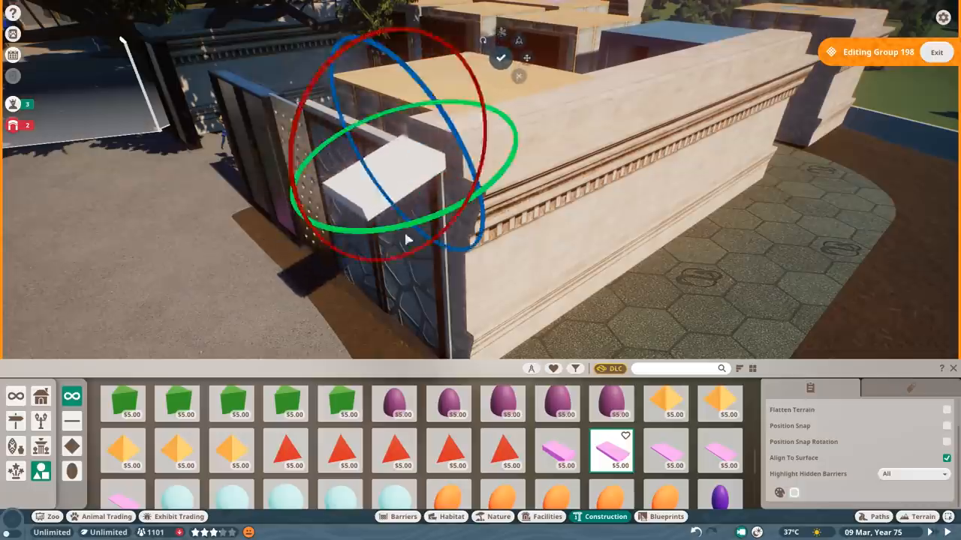
# Search 'metal' in Construction while shaping the plaster roof overhang above the glass wall.
pyautogui.write('metal')
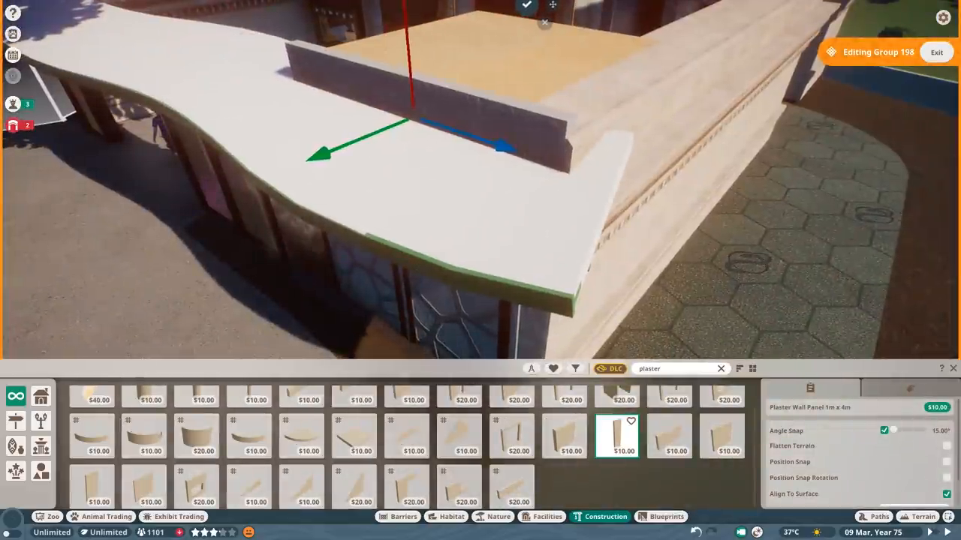
pyautogui.moveTo(252, 449)
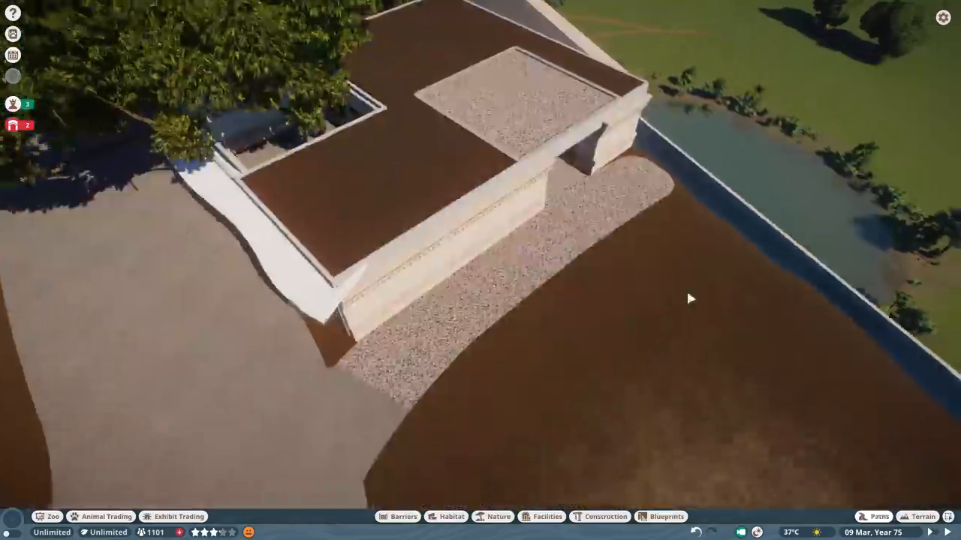
# Place crowberry bushes, ferns and flowering shrubs across the building's rooftop.
pyautogui.click(540, 517)
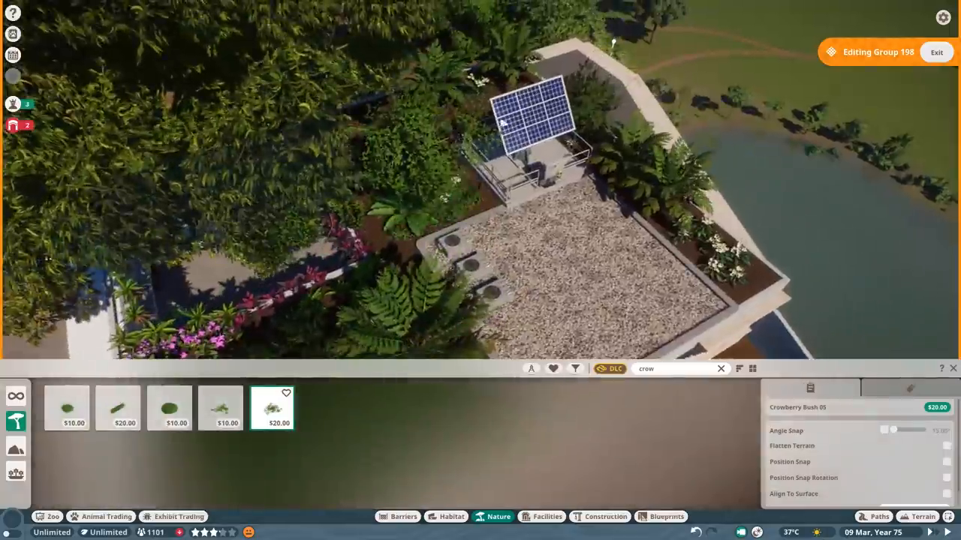
# Position a long metal window-grill counter piece against the interior stone wall.
pyautogui.click(605, 516)
pyautogui.write('metal')
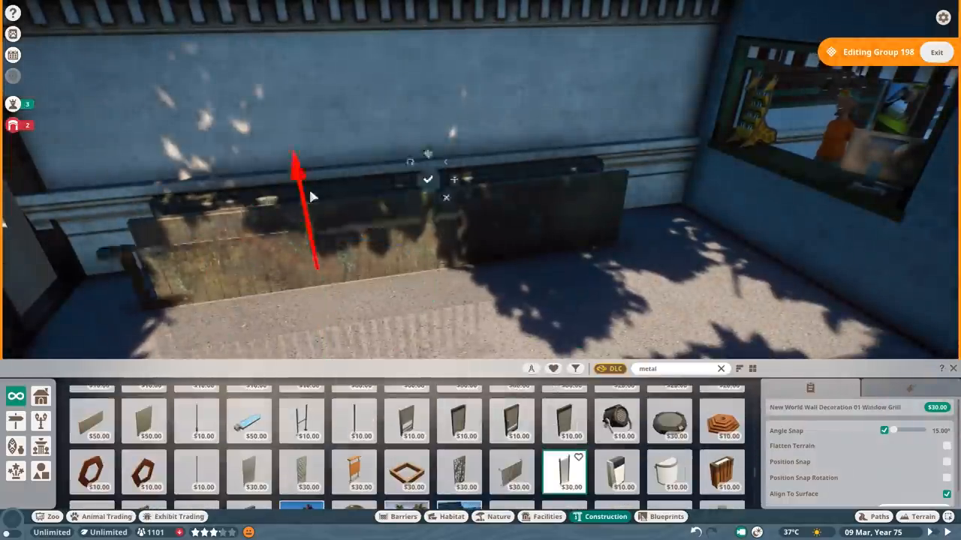
# Set a banana bowl on the counter and search 'drink' for bottles to add.
pyautogui.click(255, 473)
pyautogui.write('switch')
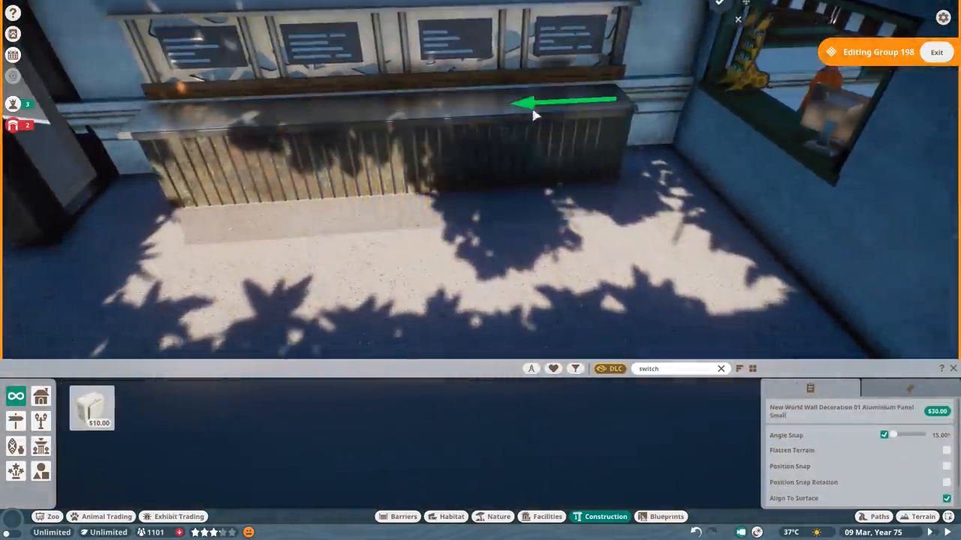
pyautogui.write('drink')
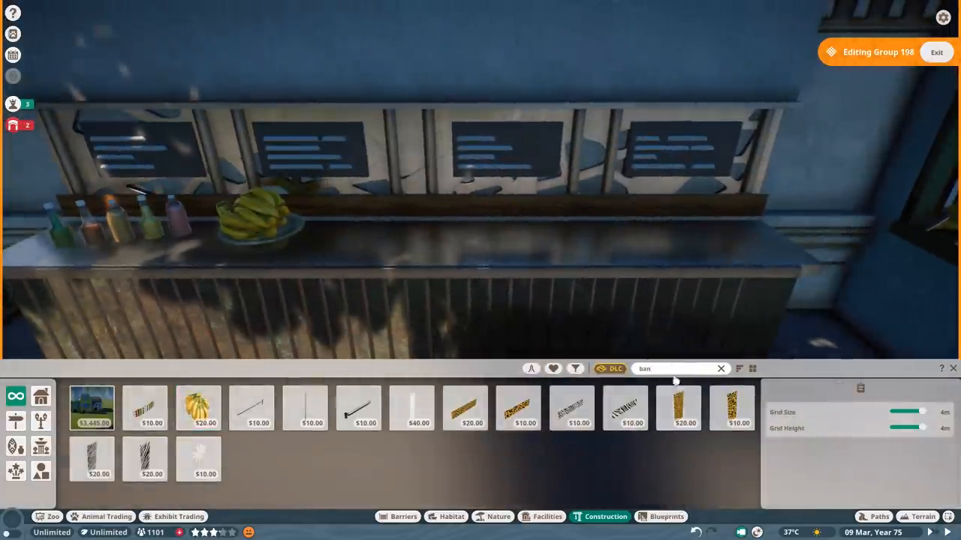
# Search 'indian' and place the Indian Market Pineapple beside the oranges on the counter.
pyautogui.write('indian')
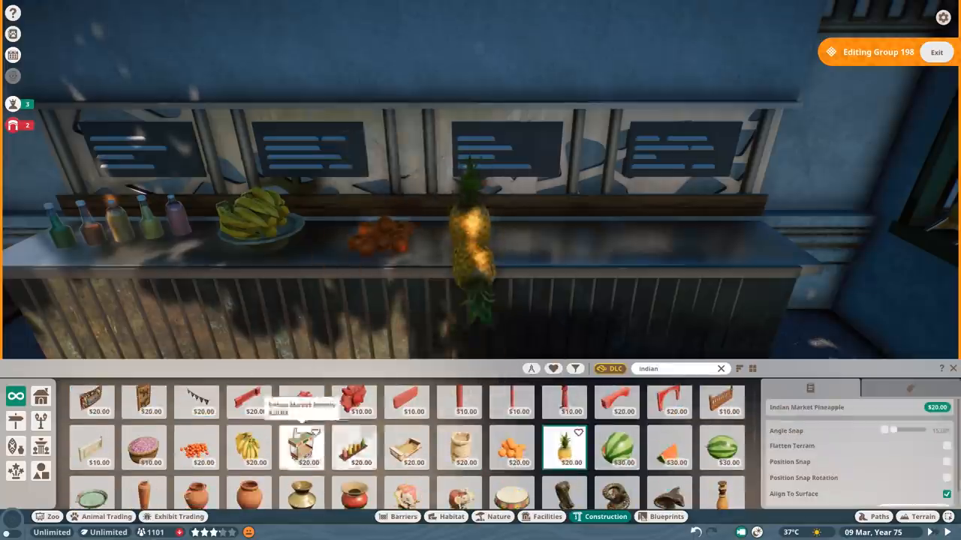
pyautogui.click(451, 516)
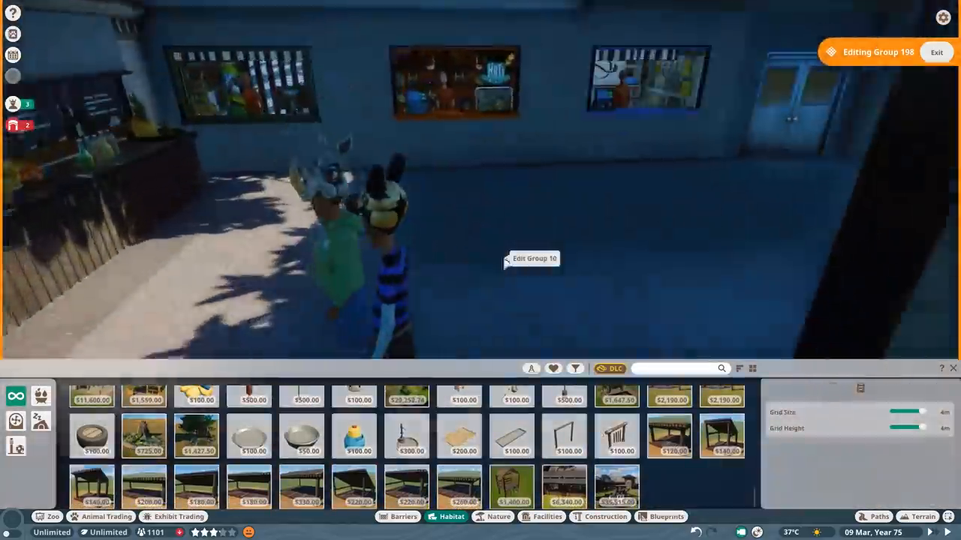
# Choose a barrier type and start outlining it along the dirt habitat's edge.
pyautogui.click(599, 516)
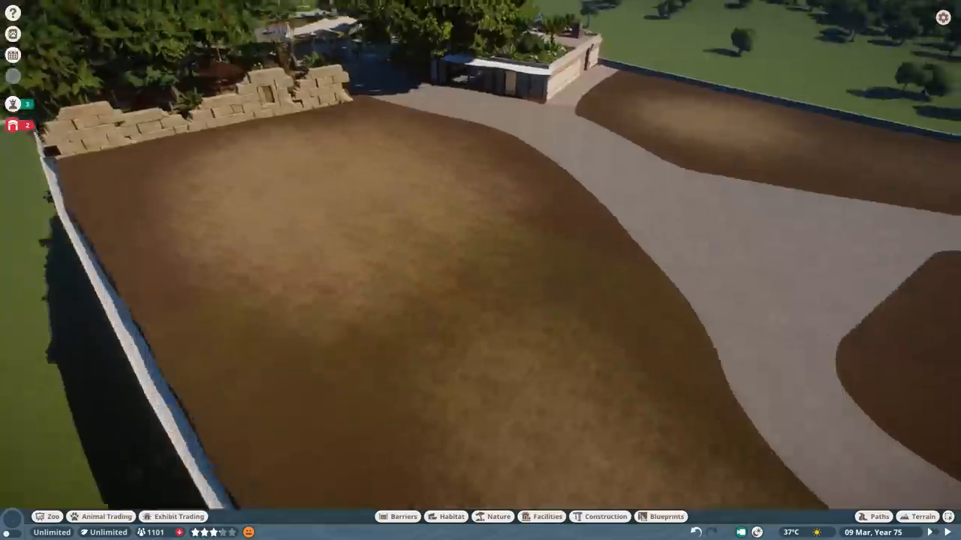
pyautogui.click(540, 516)
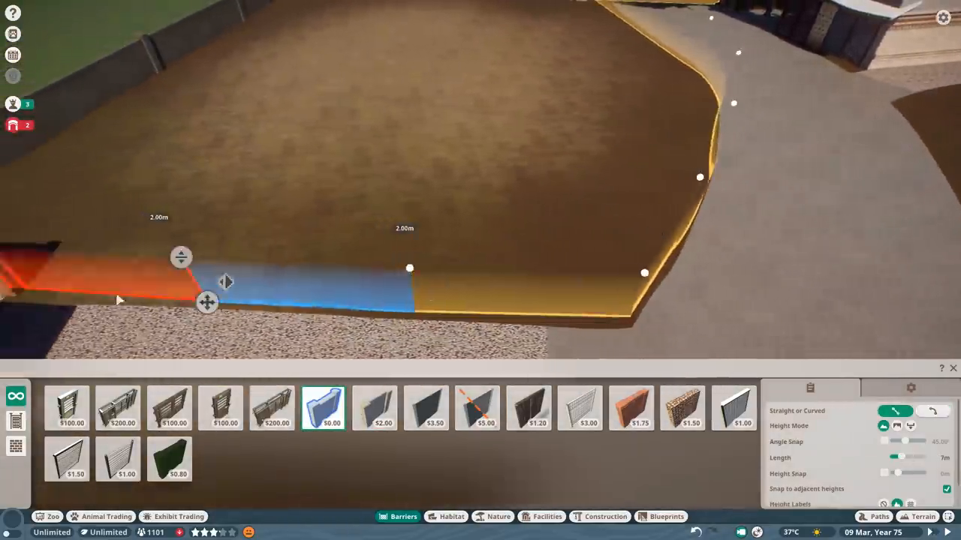
# Finish the barrier outline and lay the stone temple floor and stair pieces by the pool.
pyautogui.click(923, 517)
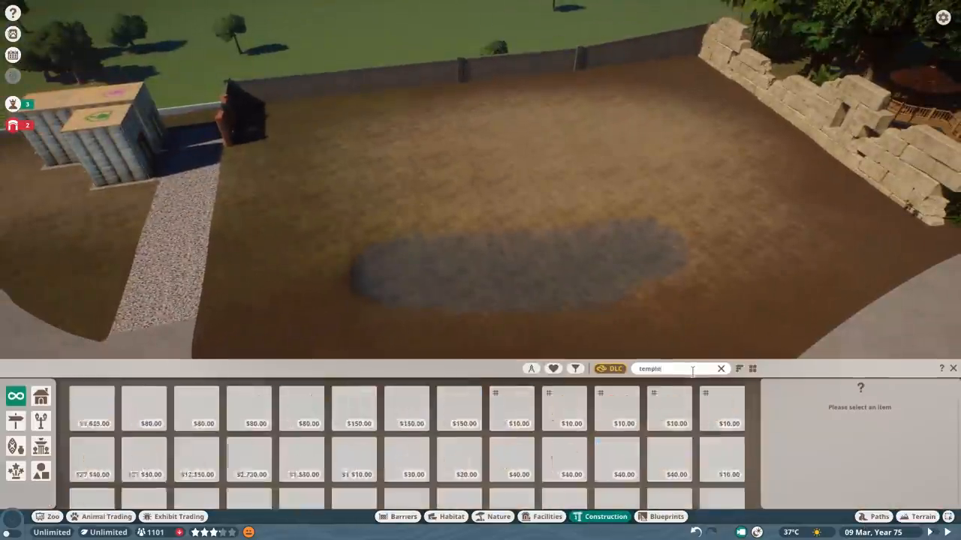
pyautogui.click(302, 473)
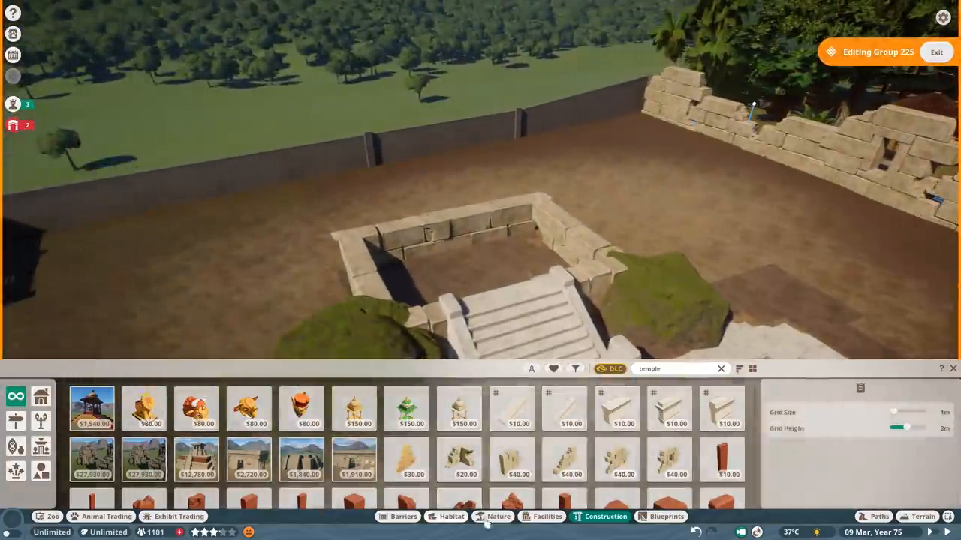
# Add mossy rocks and a concrete pillar flanking the temple platform.
pyautogui.click(499, 516)
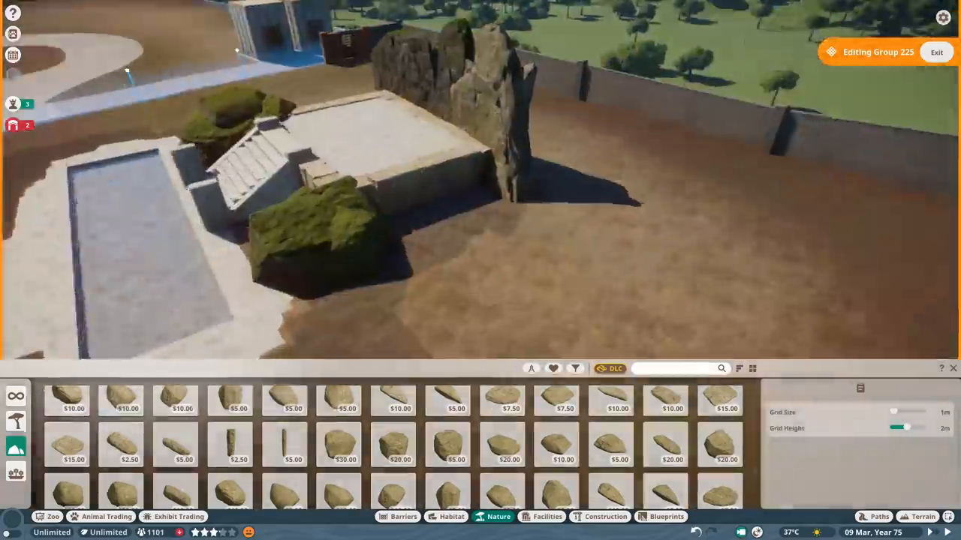
pyautogui.click(921, 516)
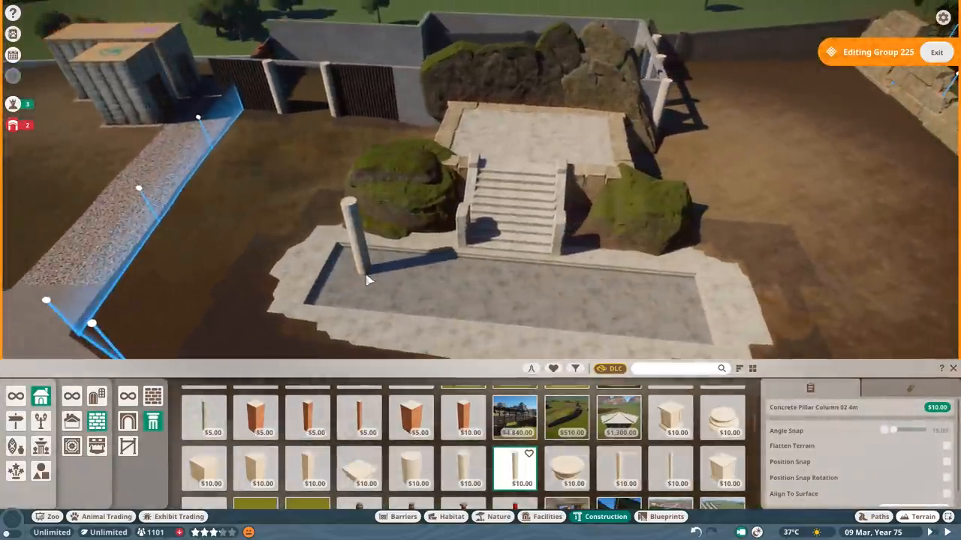
# Search 'temple' and place a ruined temple wall piece beside the platform.
pyautogui.write('temple')
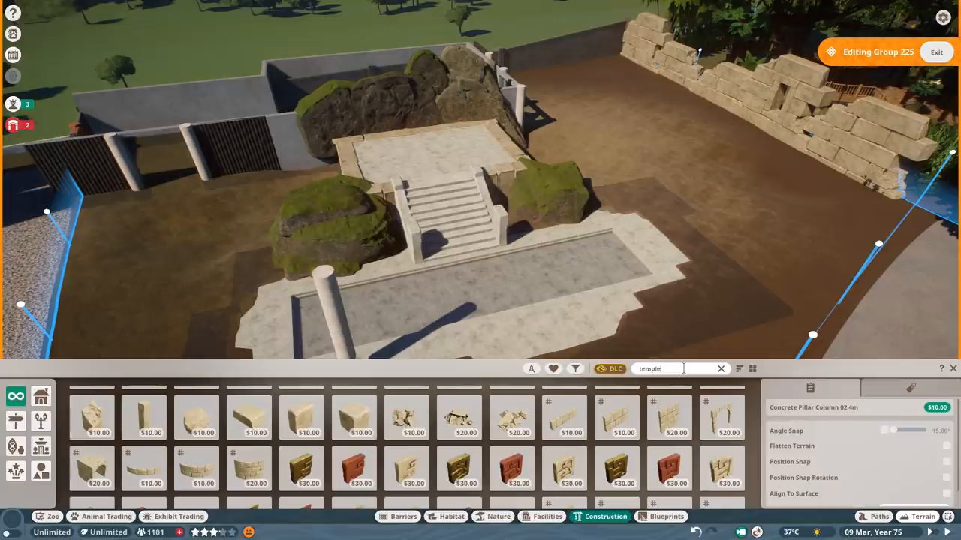
pyautogui.click(511, 417)
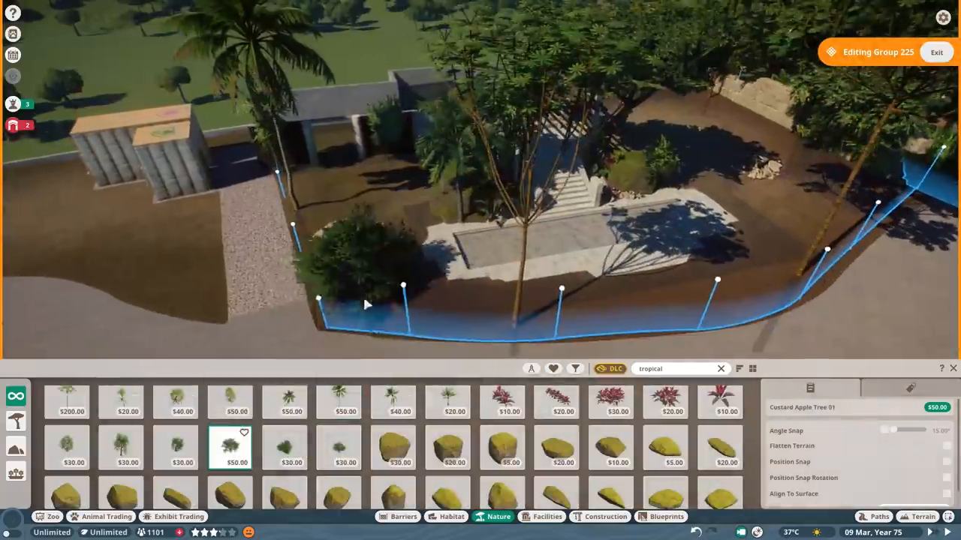
# Place and confirm a mulch patch on top of the small stepped planter block.
pyautogui.click(605, 516)
pyautogui.write('mulch')
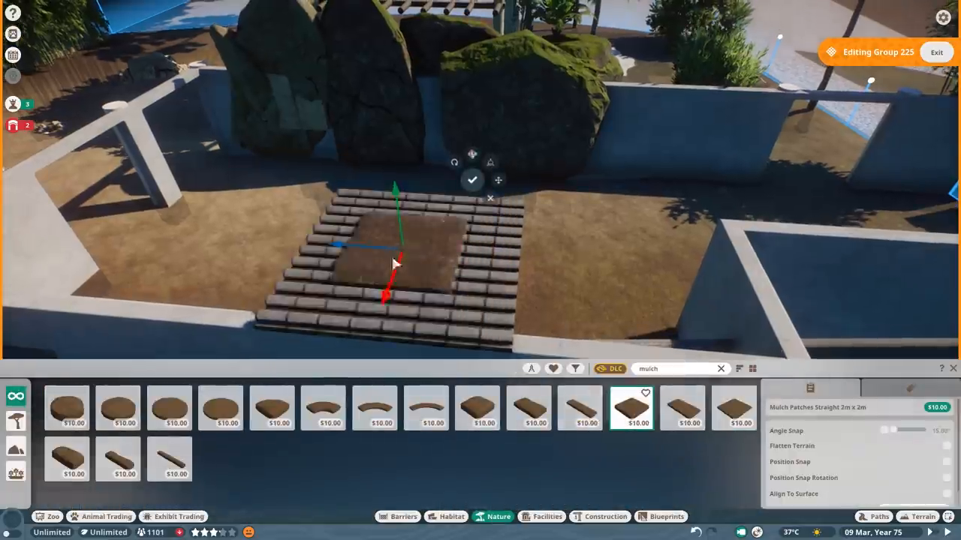
pyautogui.click(605, 517)
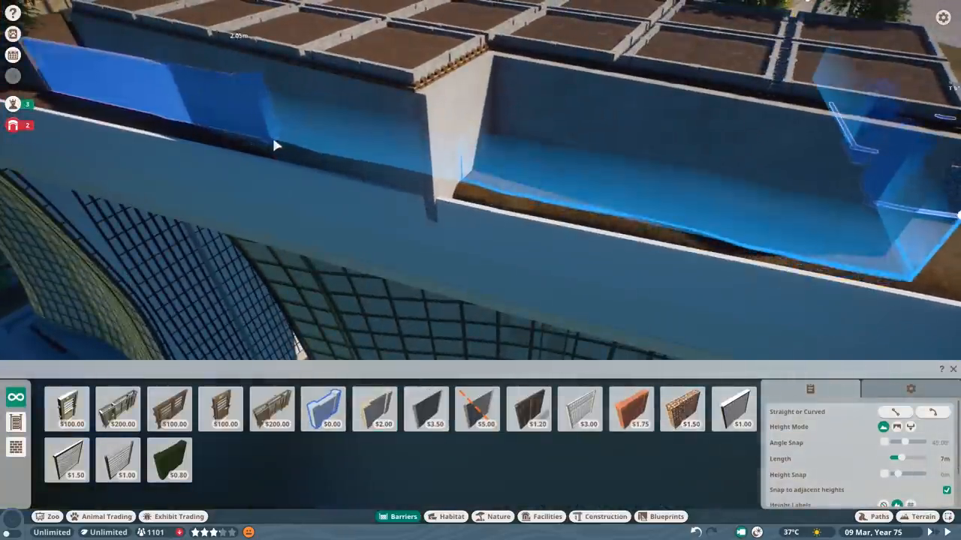
# Select a plain concrete wall panel for the barrier along the viewing area.
pyautogui.click(373, 408)
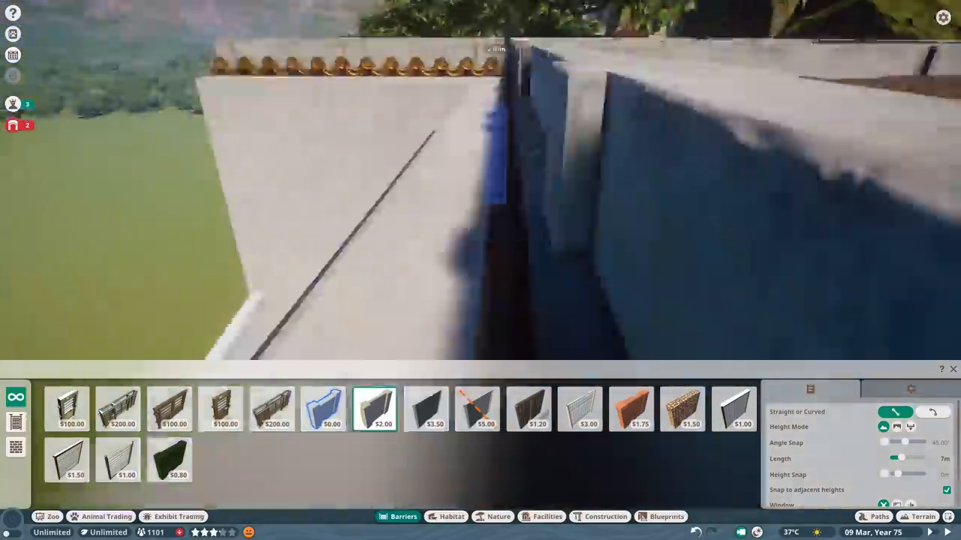
pyautogui.click(604, 516)
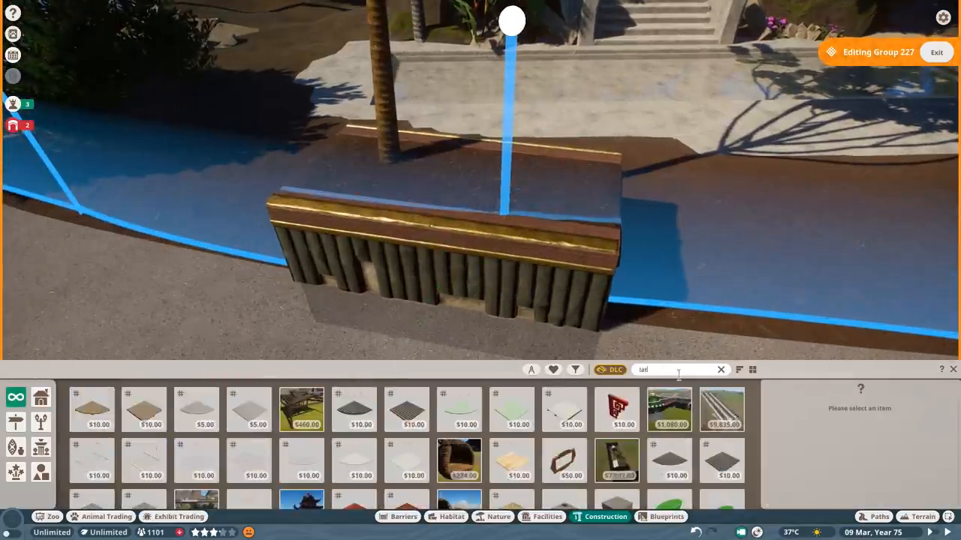
# Place lattice panels and thin plank framing pieces along the path railing edge.
pyautogui.click(720, 370)
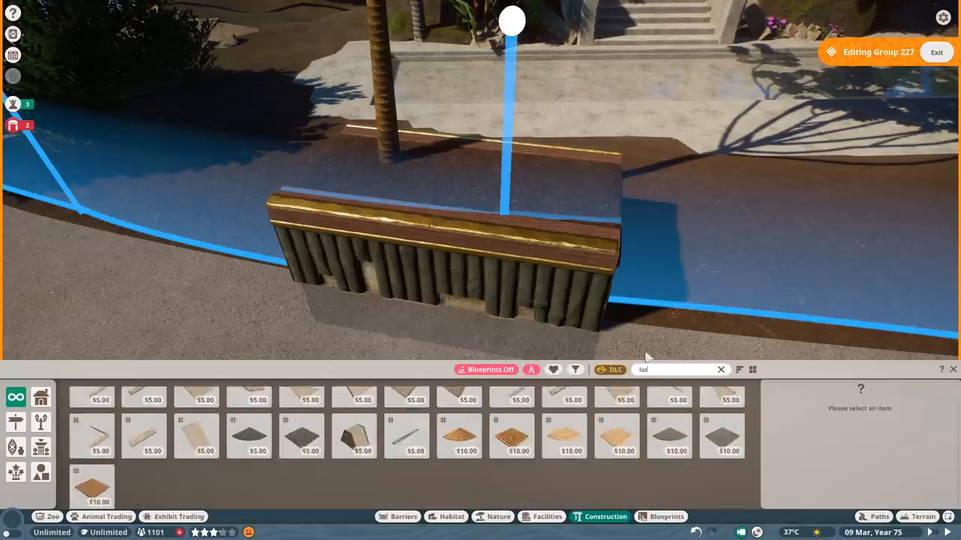
pyautogui.click(720, 369)
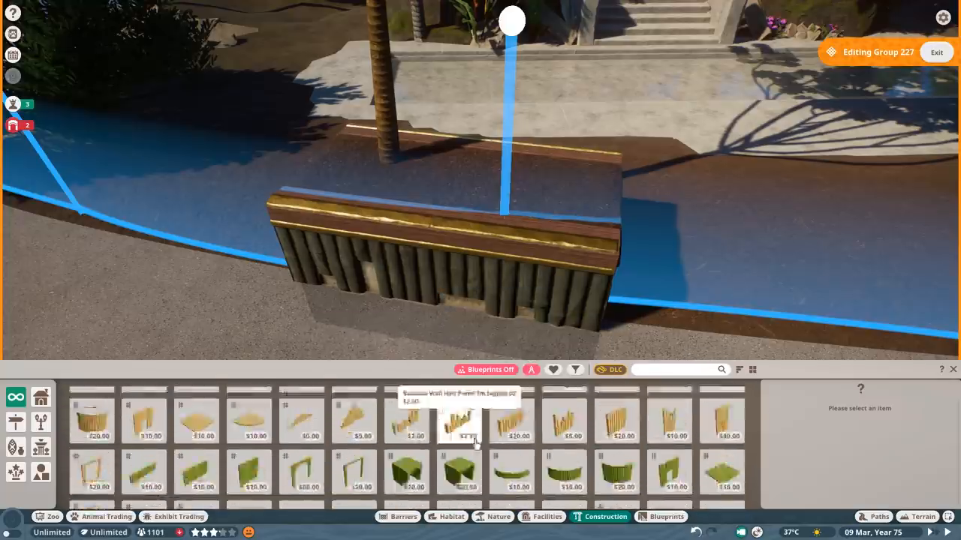
pyautogui.click(195, 488)
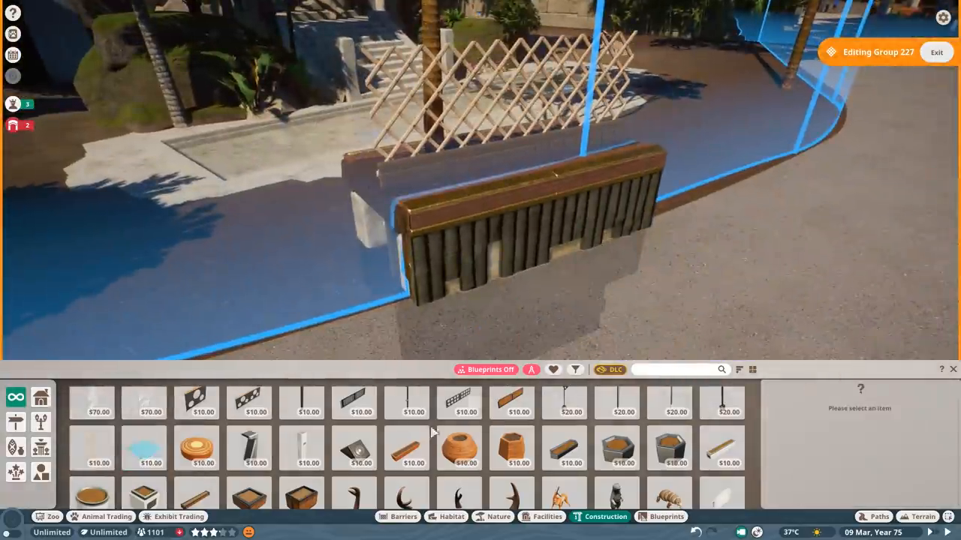
pyautogui.write('fram')
pyautogui.write('thin')
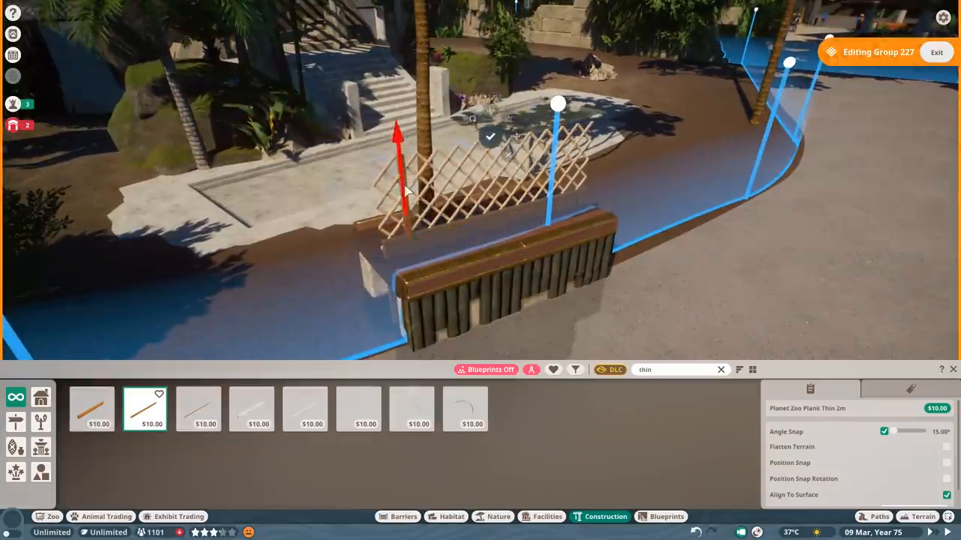
pyautogui.click(198, 408)
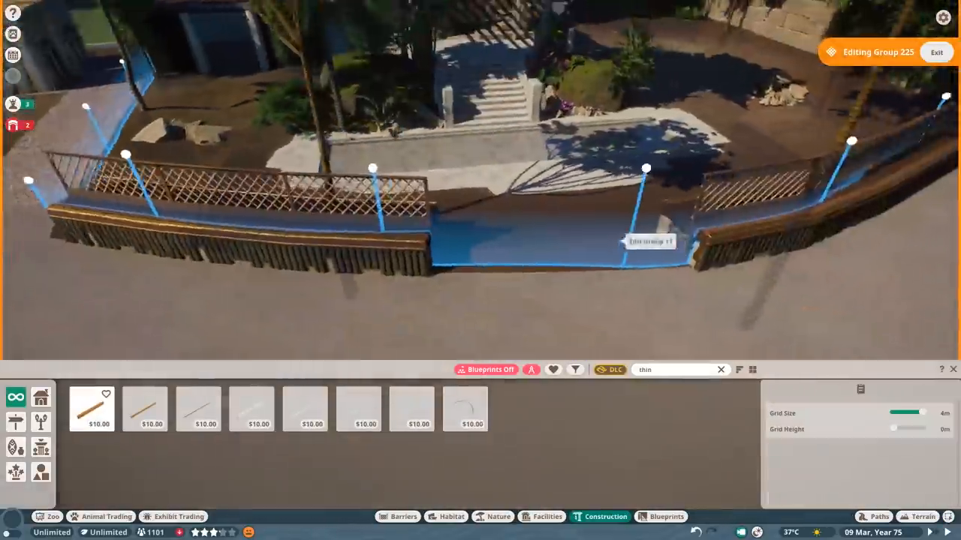
pyautogui.click(493, 516)
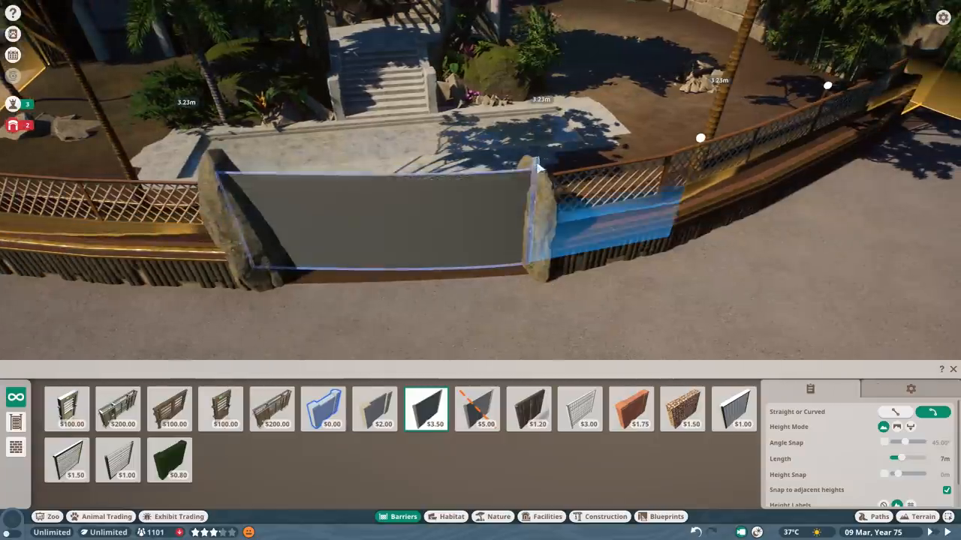
# Set the glass window panel in the gap between the two rock pillars.
pyautogui.click(499, 517)
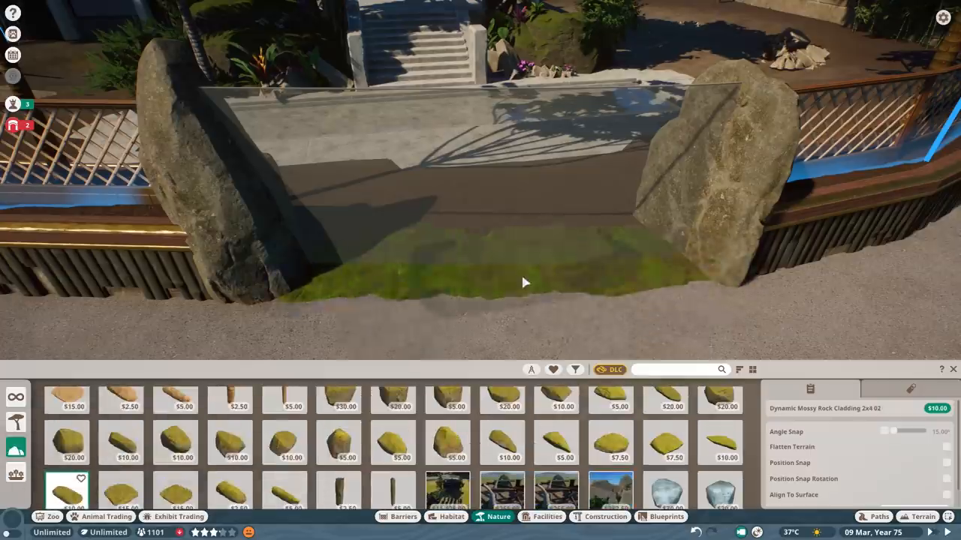
# Place the rubbing pillar in the habitat and recolour it.
pyautogui.click(925, 516)
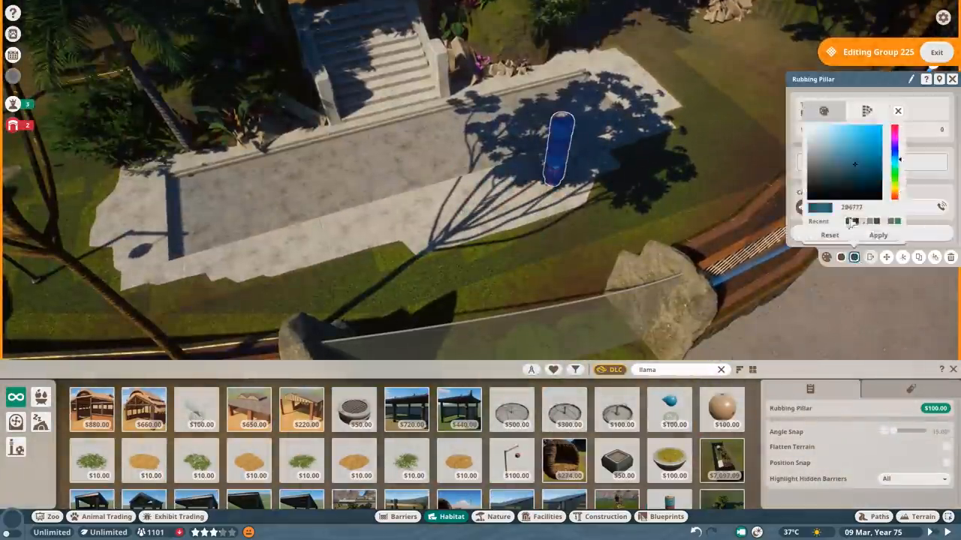
pyautogui.click(565, 408)
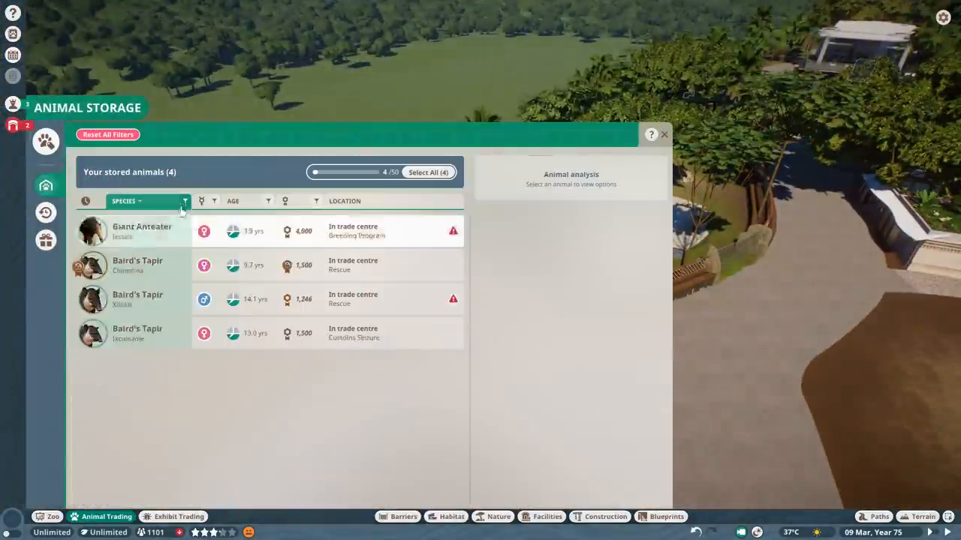
# Buy five llamas from the Animal Market into storage and return to the zoo.
pyautogui.click(45, 141)
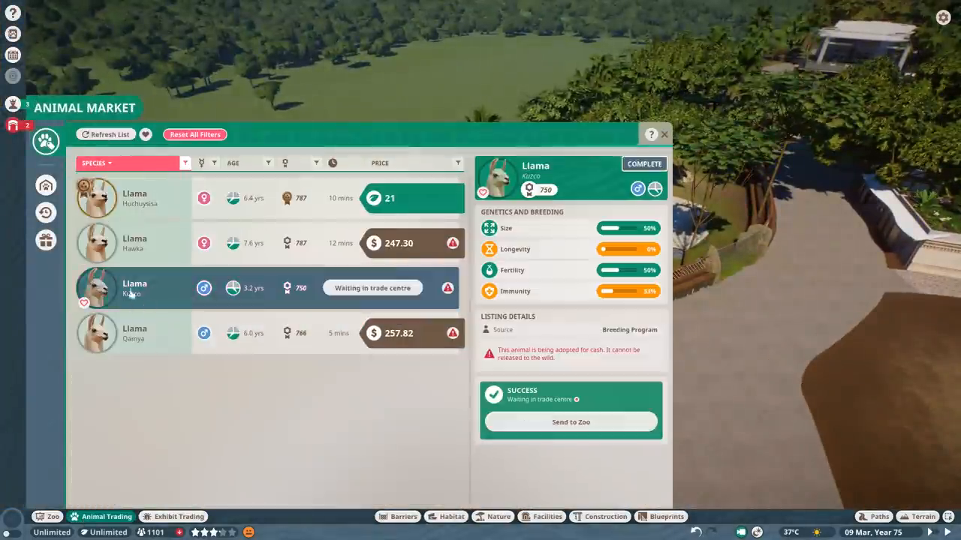
pyautogui.click(45, 186)
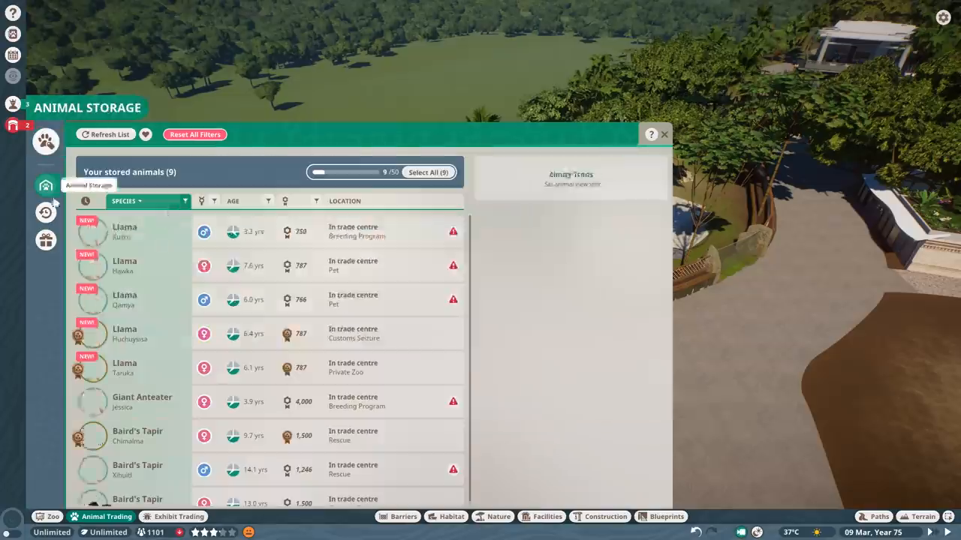
pyautogui.click(663, 135)
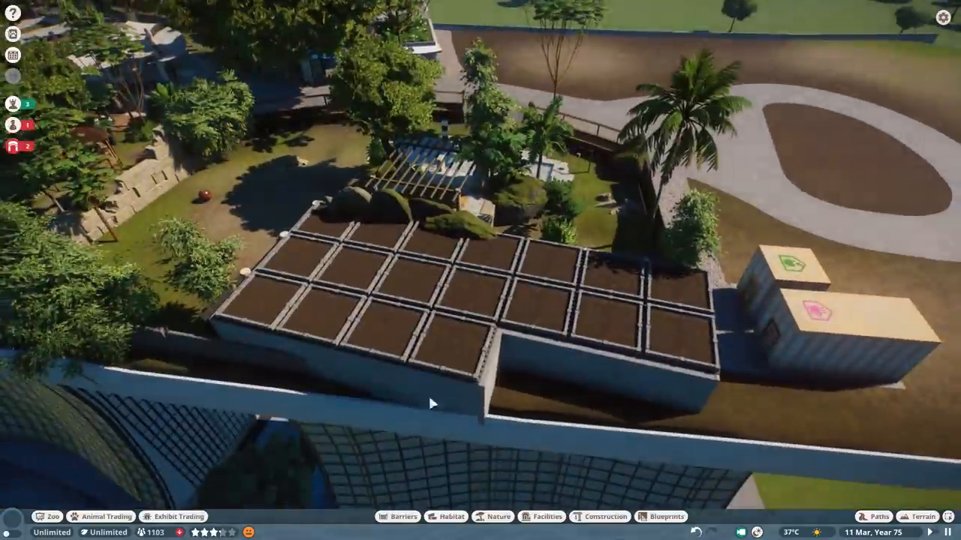
# Select the llama habitat to view its welfare and terrain needs.
pyautogui.click(498, 516)
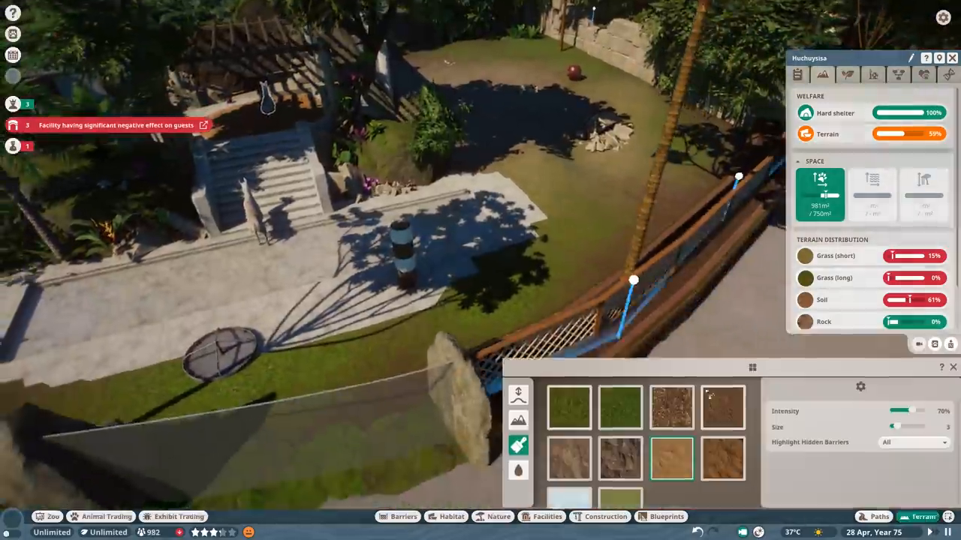
pyautogui.click(619, 408)
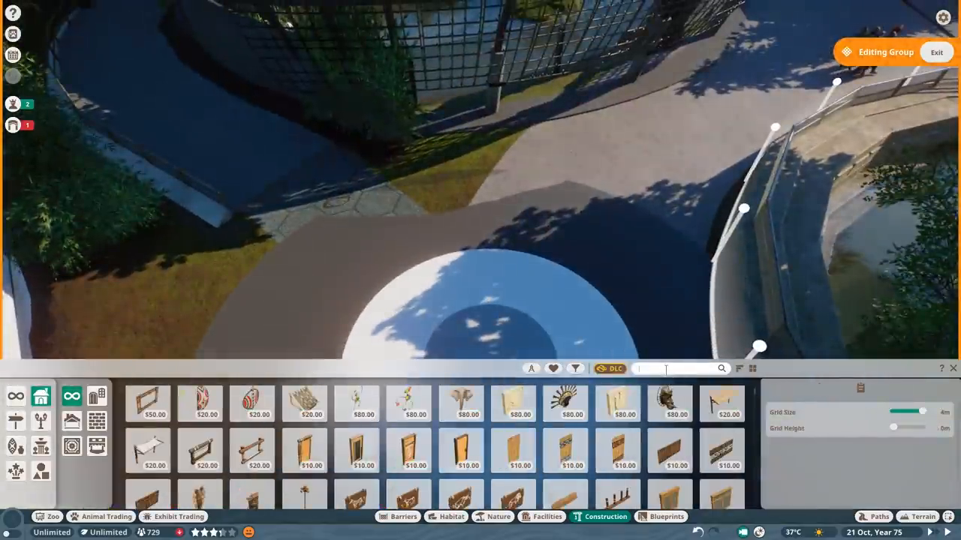
# Search 'plaster' in the Construction browser to find a piece for the path edge.
pyautogui.write('plaster')
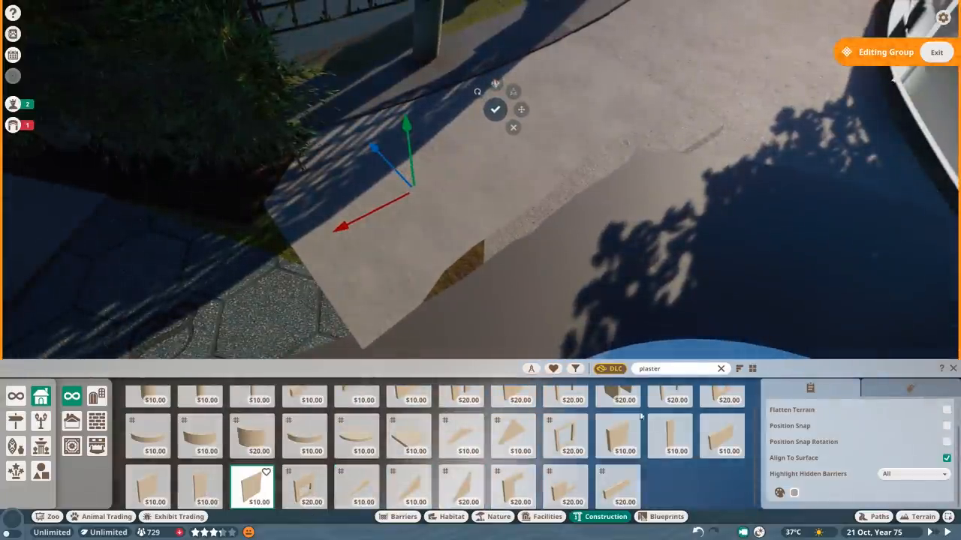
pyautogui.moveTo(102, 21)
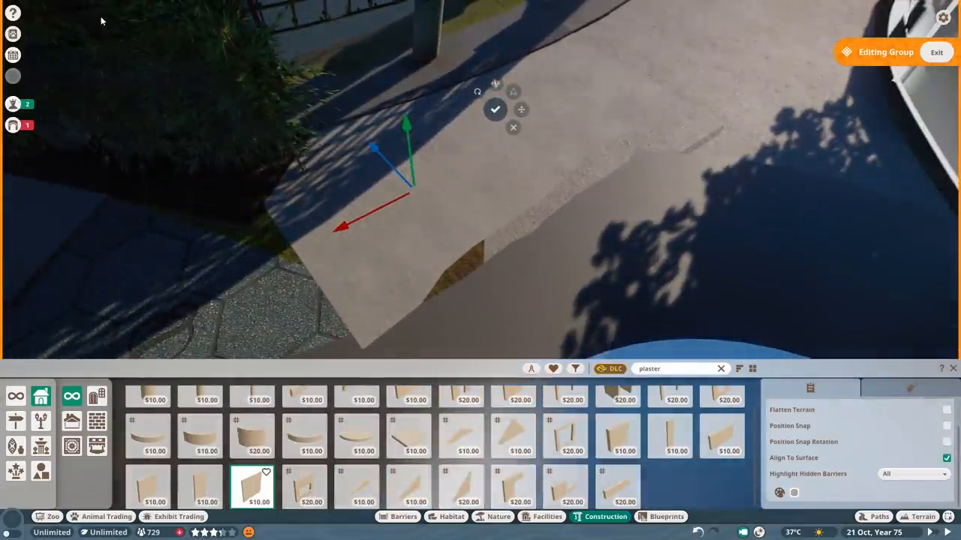